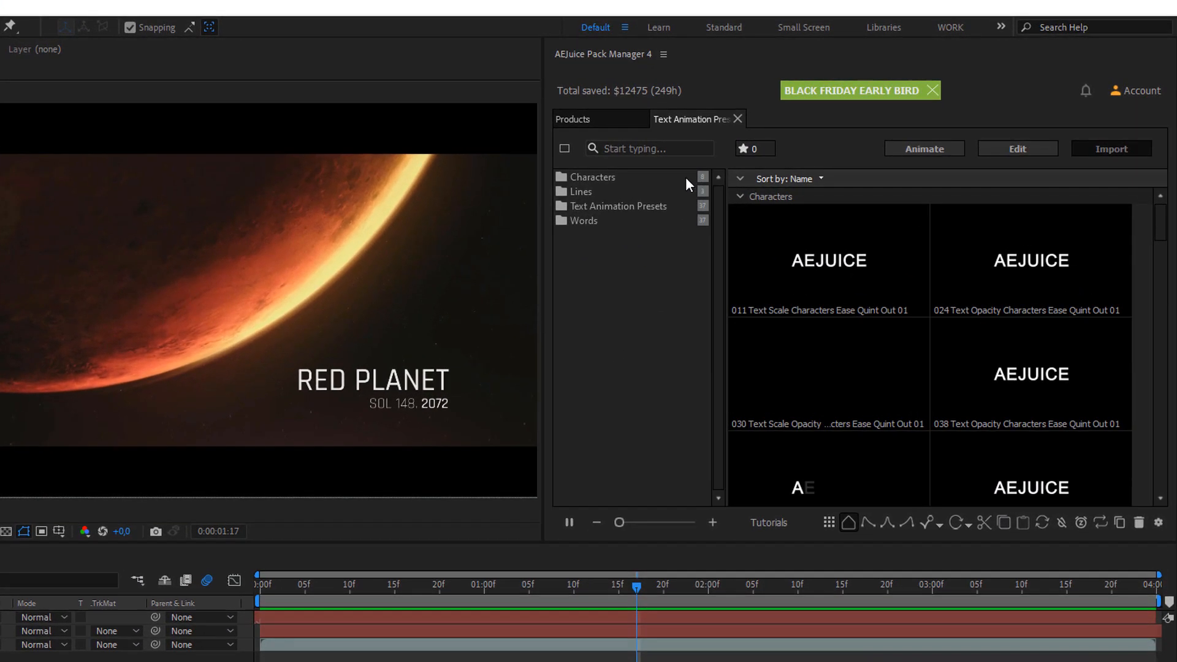
Apply 024 Text Opacity Characters Ease Quint Out 01 to the RED PLANET Text 01 layer
left_click(582, 191)
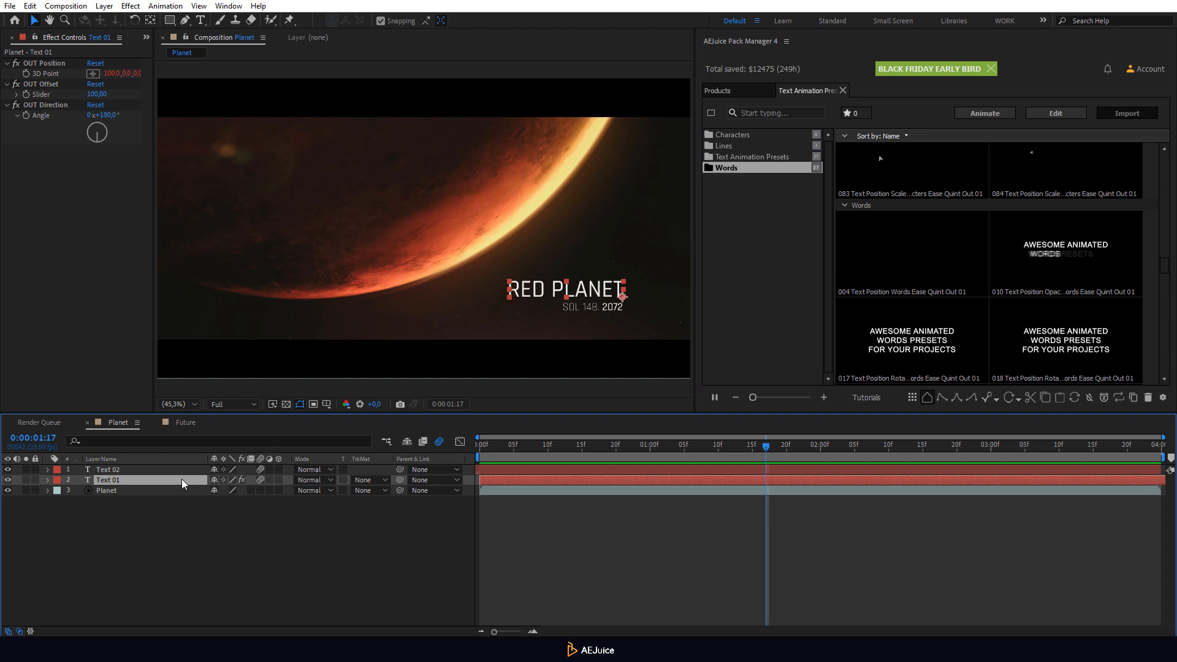
left_click(731, 135)
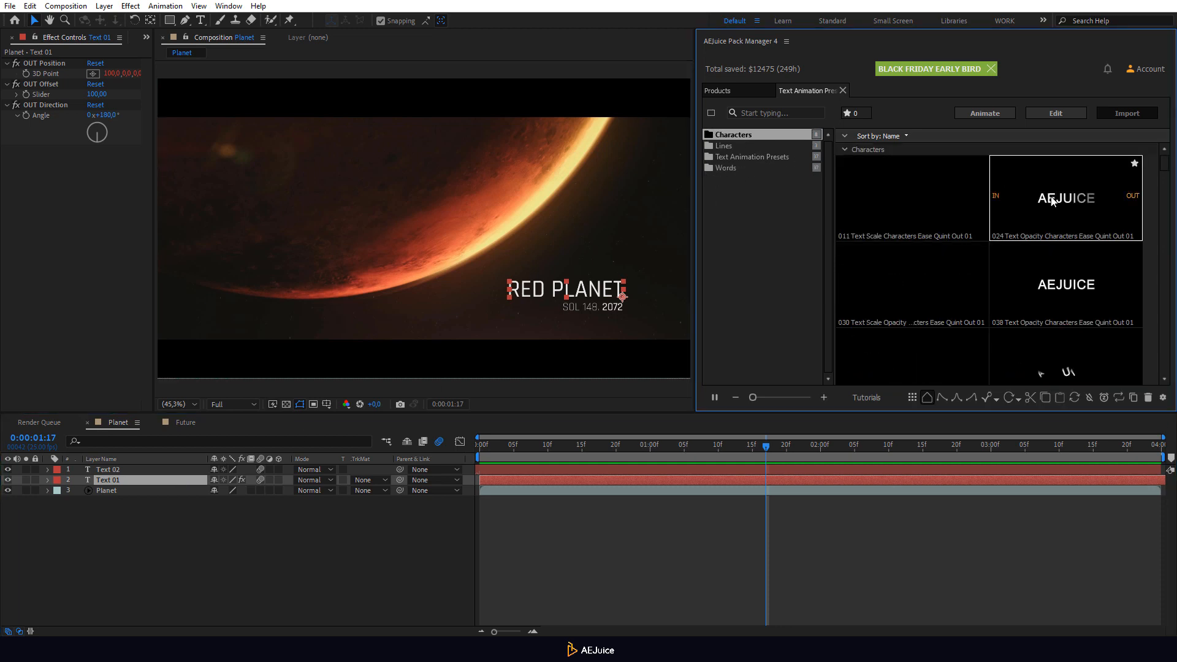
left_click(1066, 196)
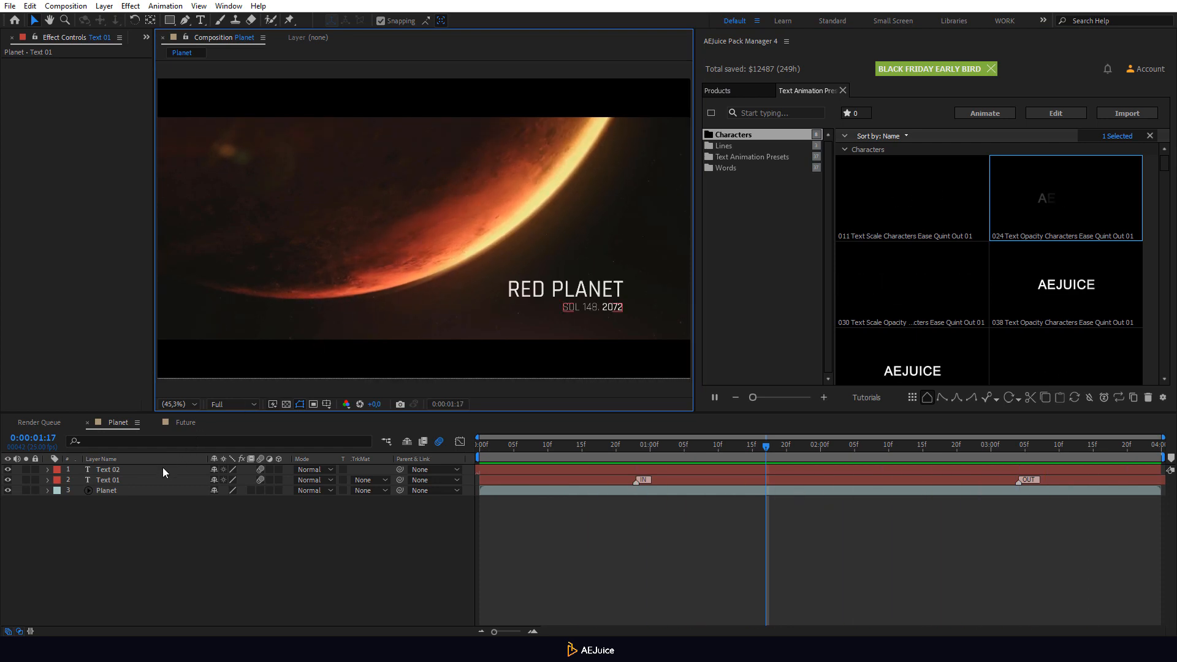
Apply 067 Text Scale Opacity Words Ease Quint Out 01 to the SOL 148. 2072 Text 02 layer
left_click(726, 168)
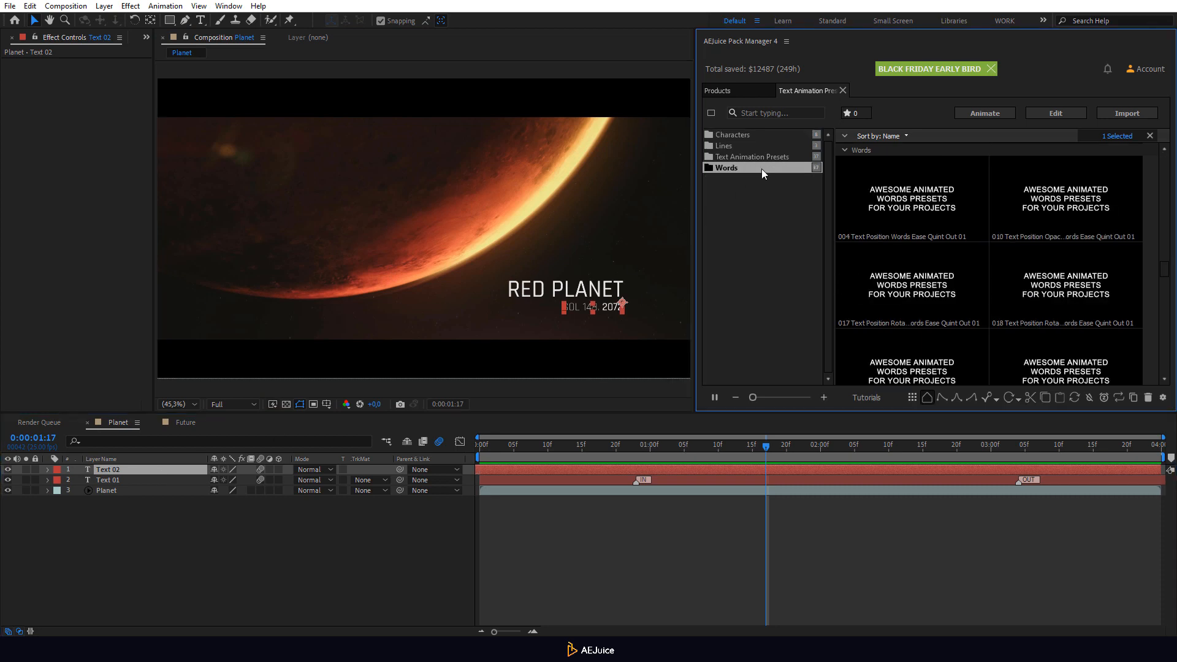
scroll("down", 3)
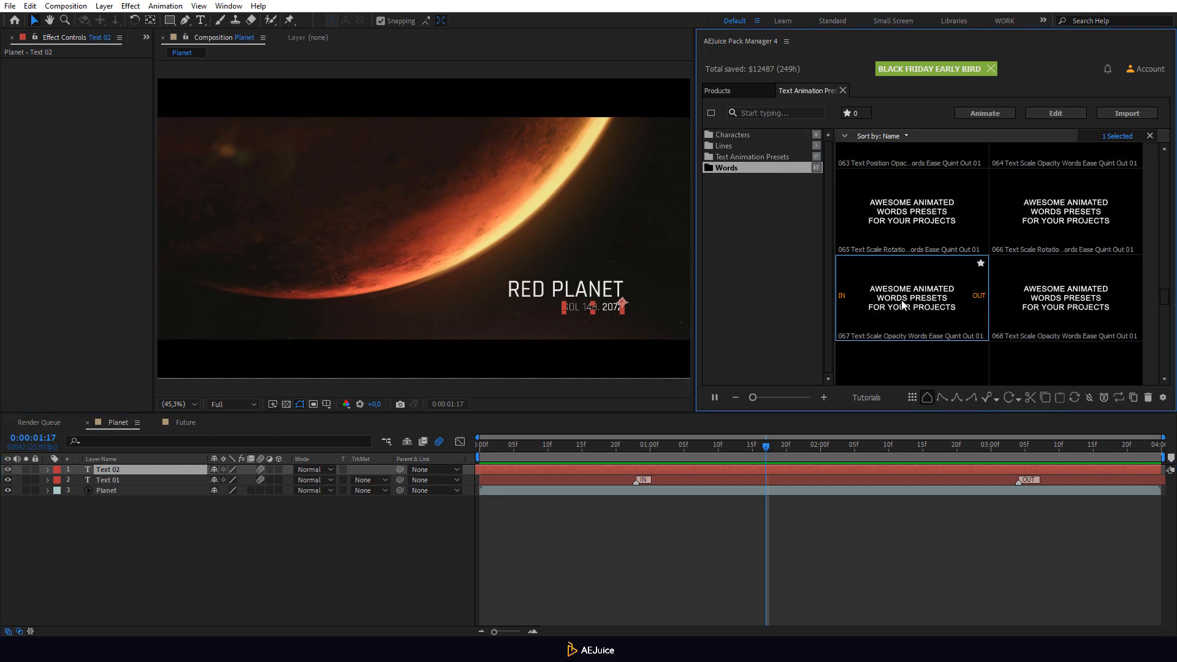
left_click(1126, 113)
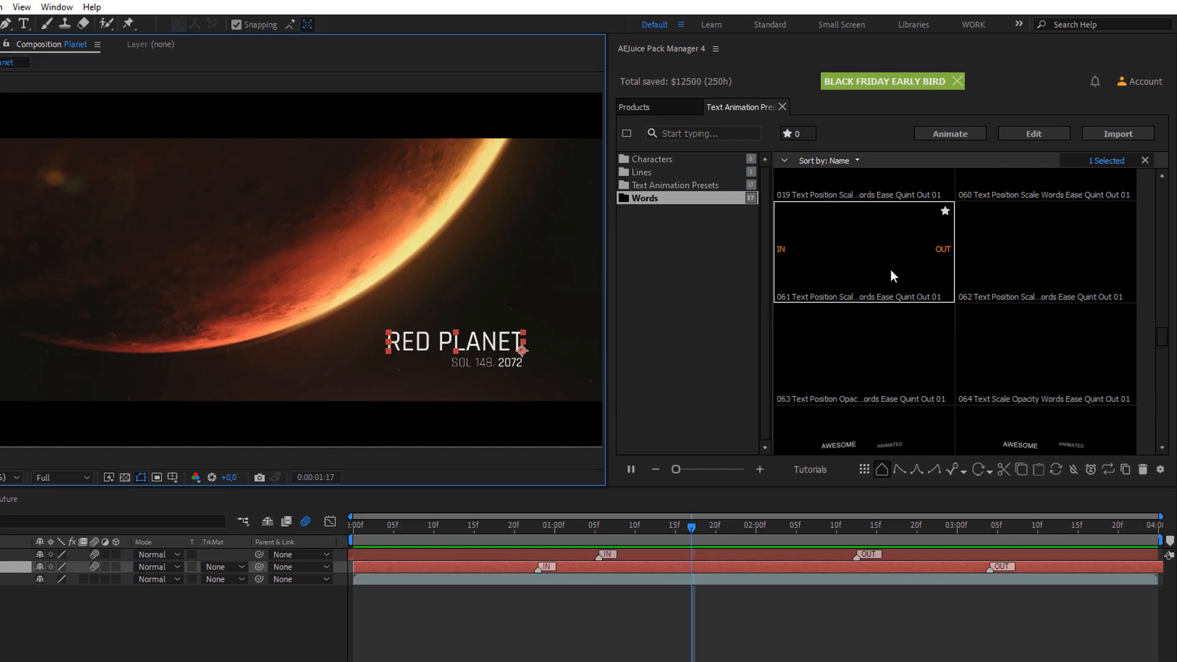
Apply 061 Text Position Scale Words to the title, then select the SOL 148. 2072 subtitle
left_click(673, 185)
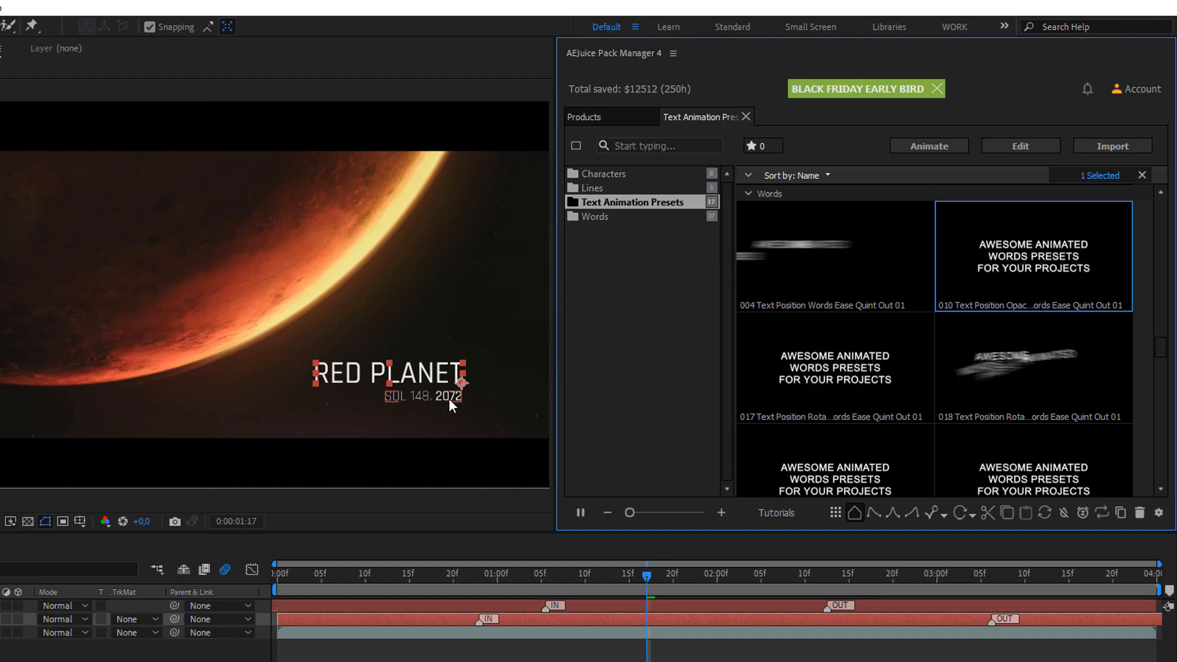
left_click(596, 216)
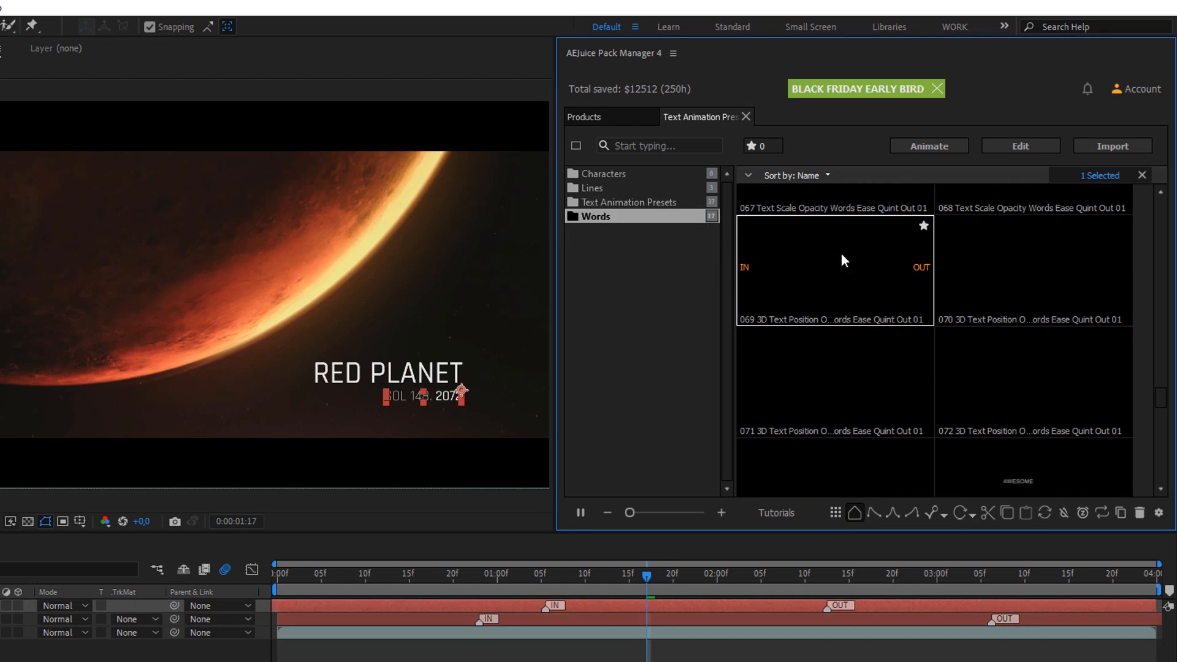
scroll("down", 3)
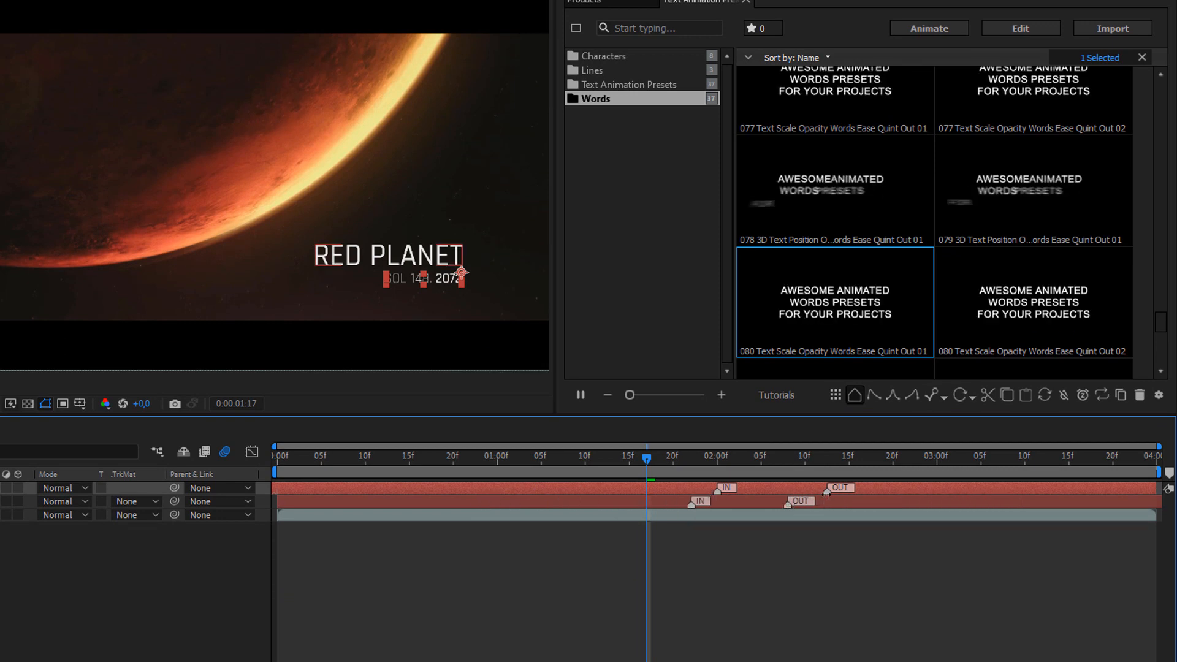
Drag the title and subtitle IN/OUT layer markers closer together on the timeline
left_click(393, 456)
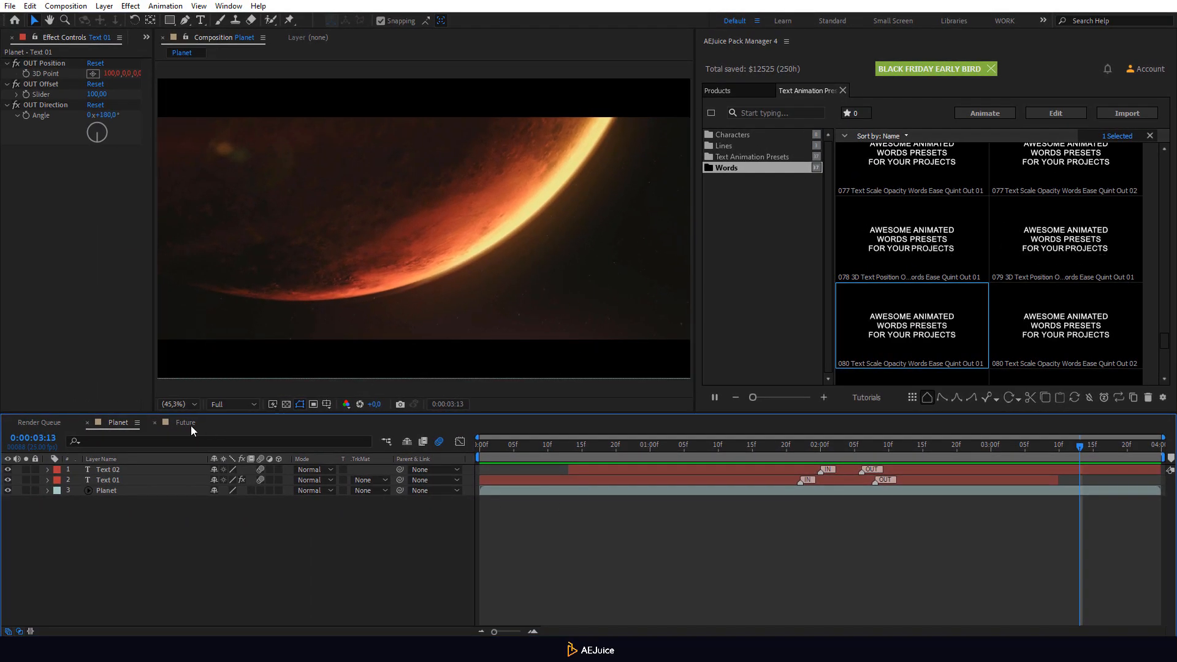
In the Future composition, give the THE FUTURE IS ALREADY HERE layer a character preset
left_click(186, 422)
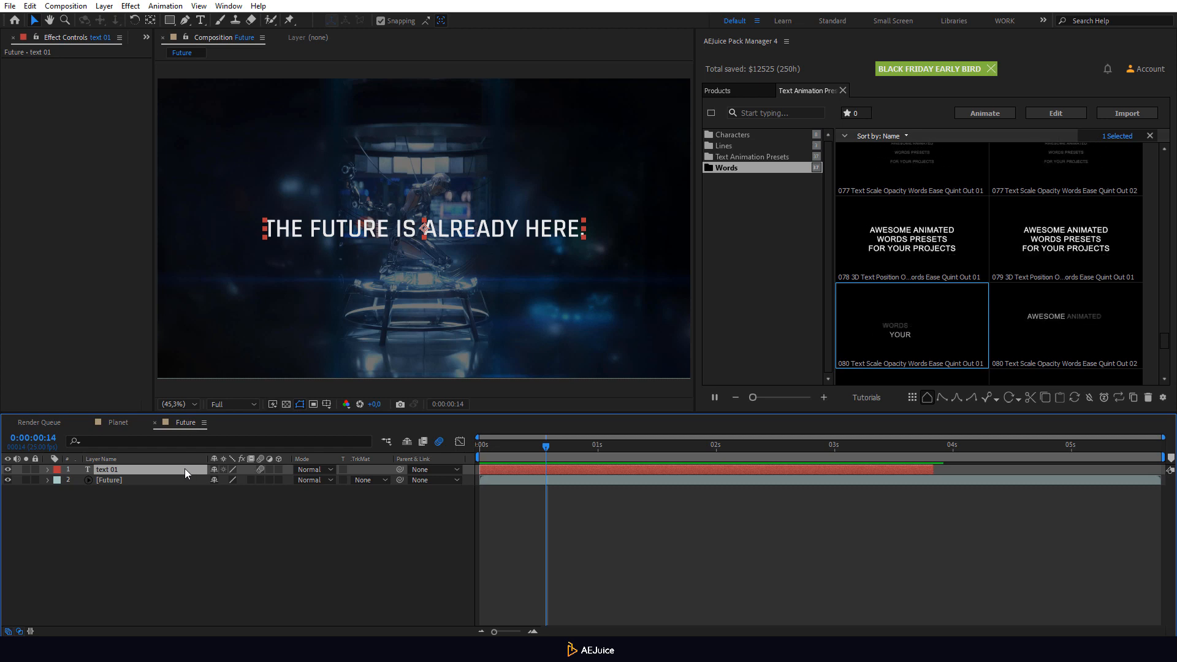
left_click(732, 135)
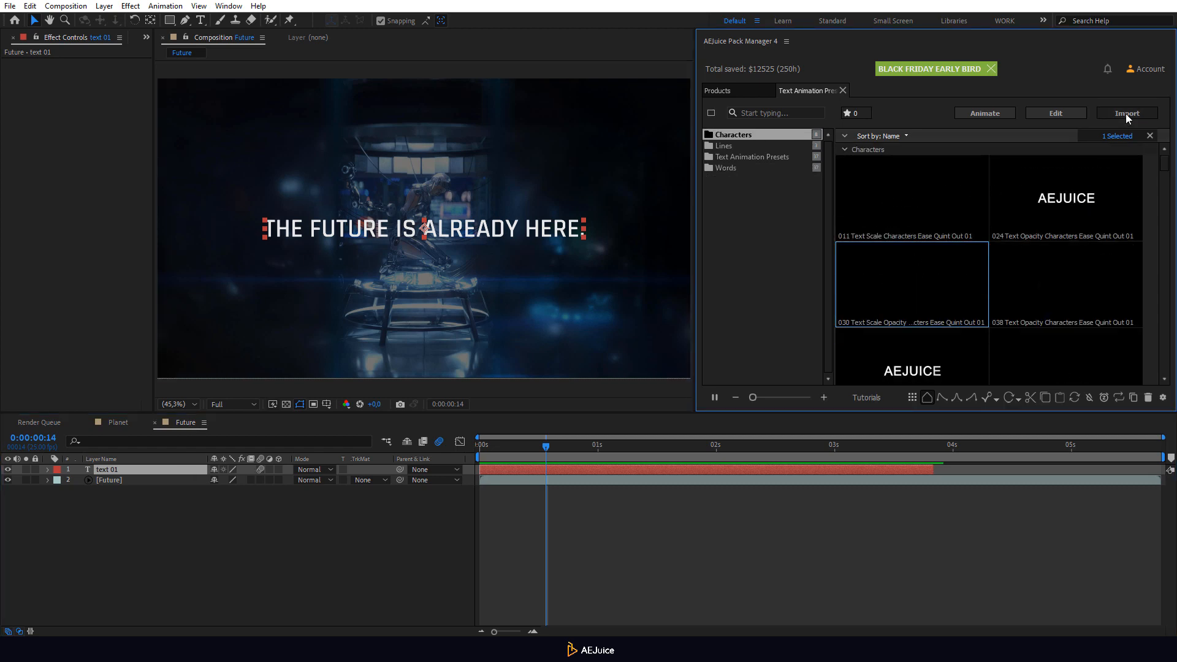
left_click(726, 168)
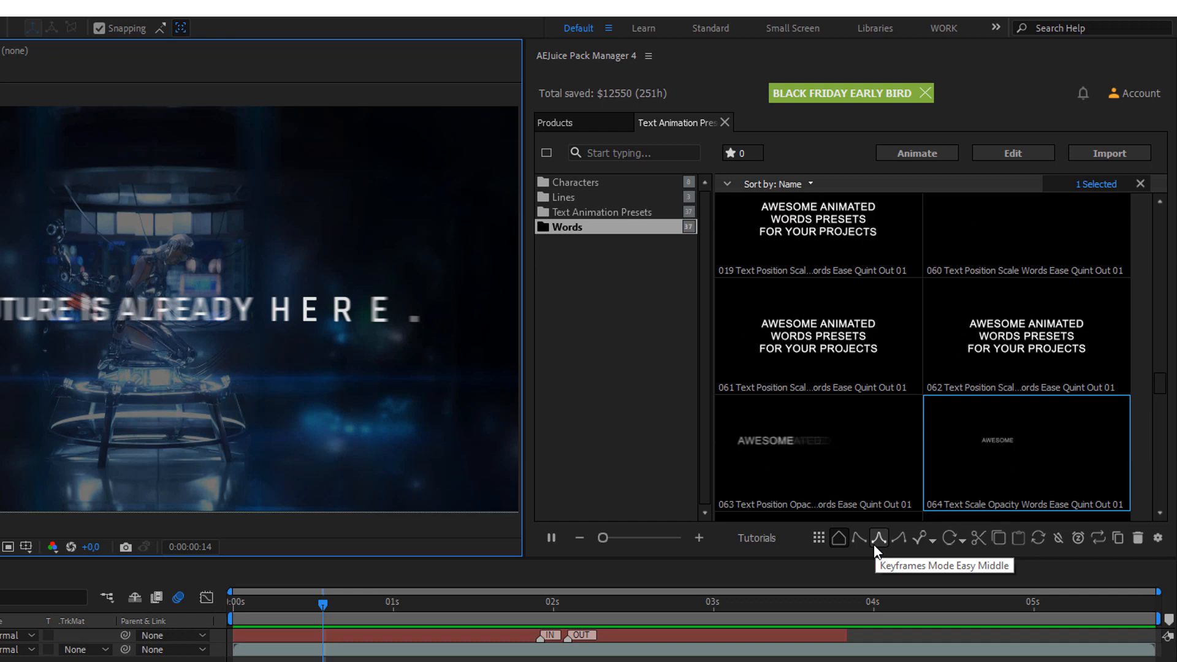
mouse_move(903, 538)
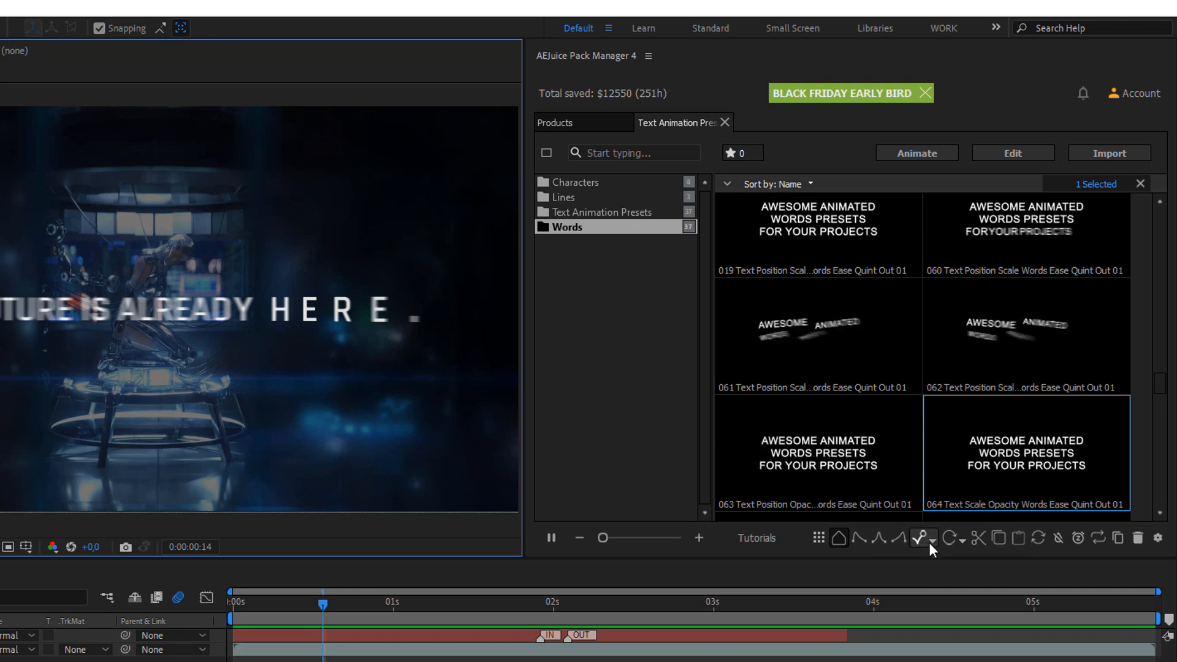
Try the AEJuice keyframe easing mode buttons and the rotation direction dropdown, clockwise kept
left_click(932, 537)
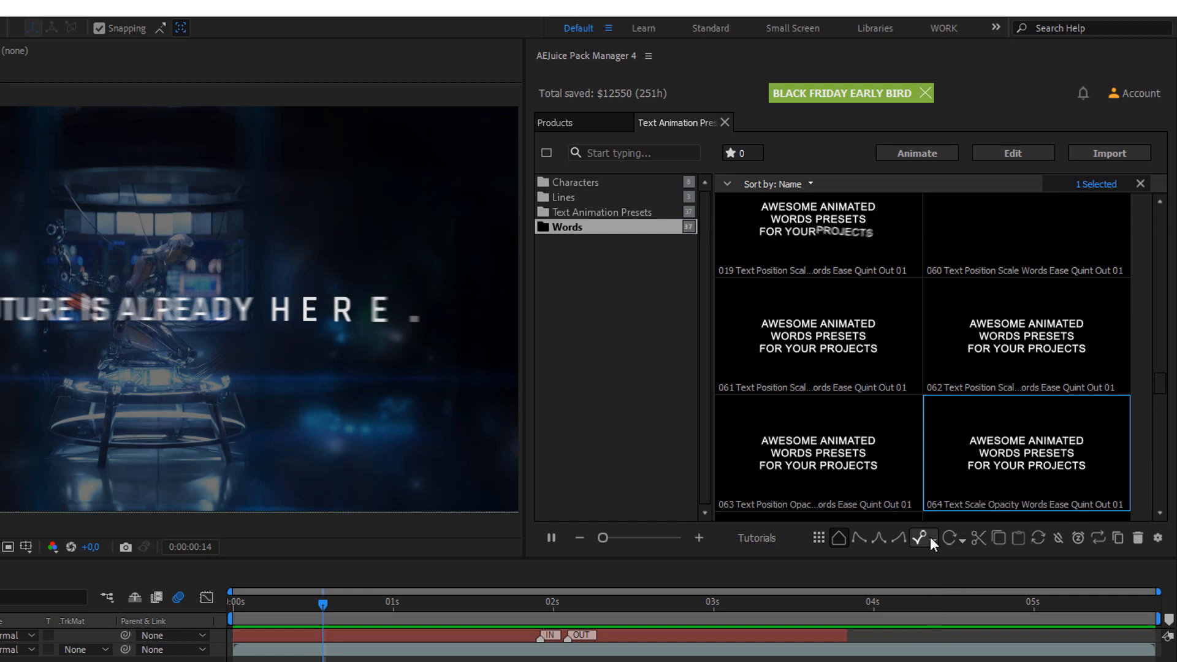
left_click(951, 539)
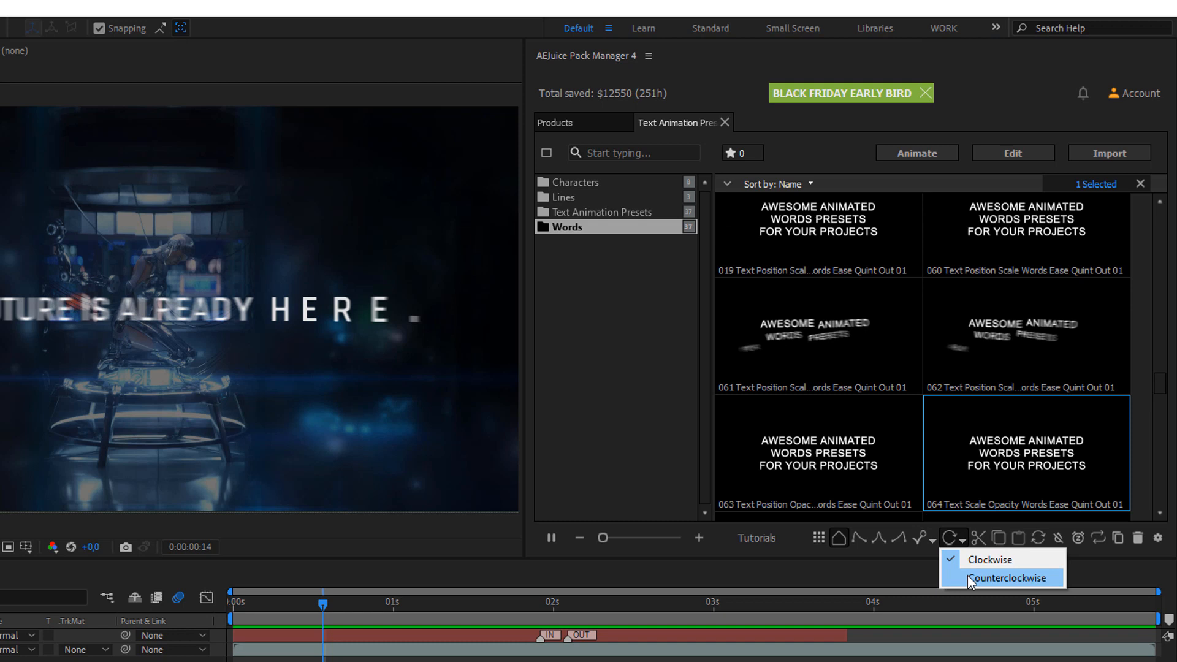
left_click(989, 559)
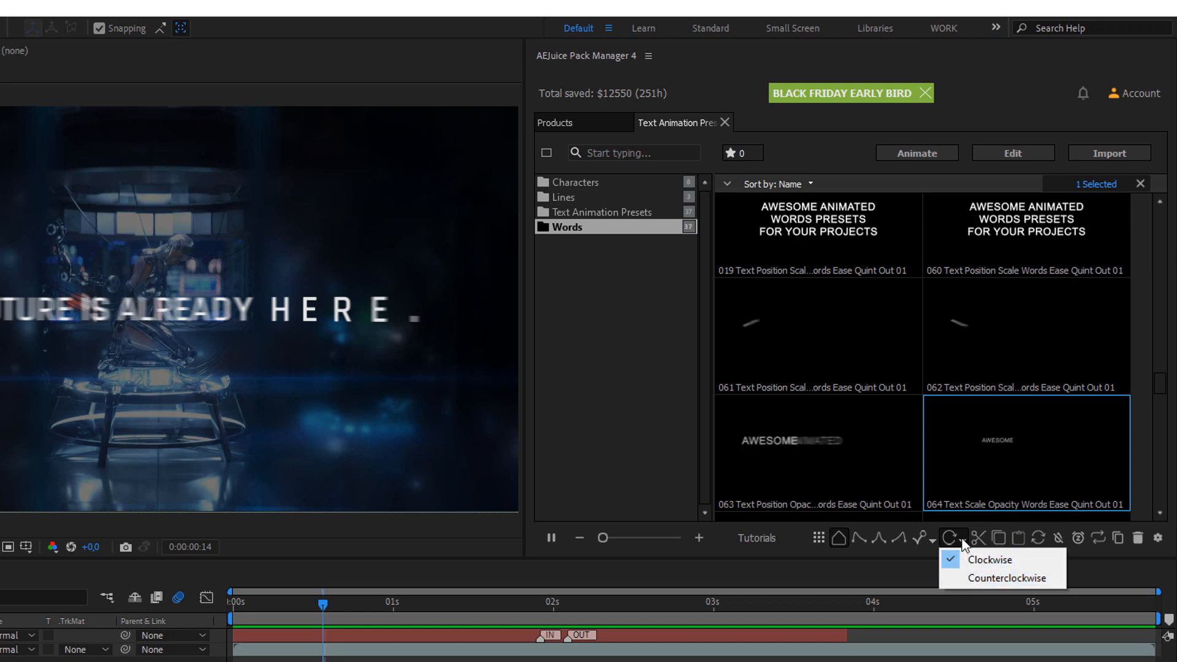